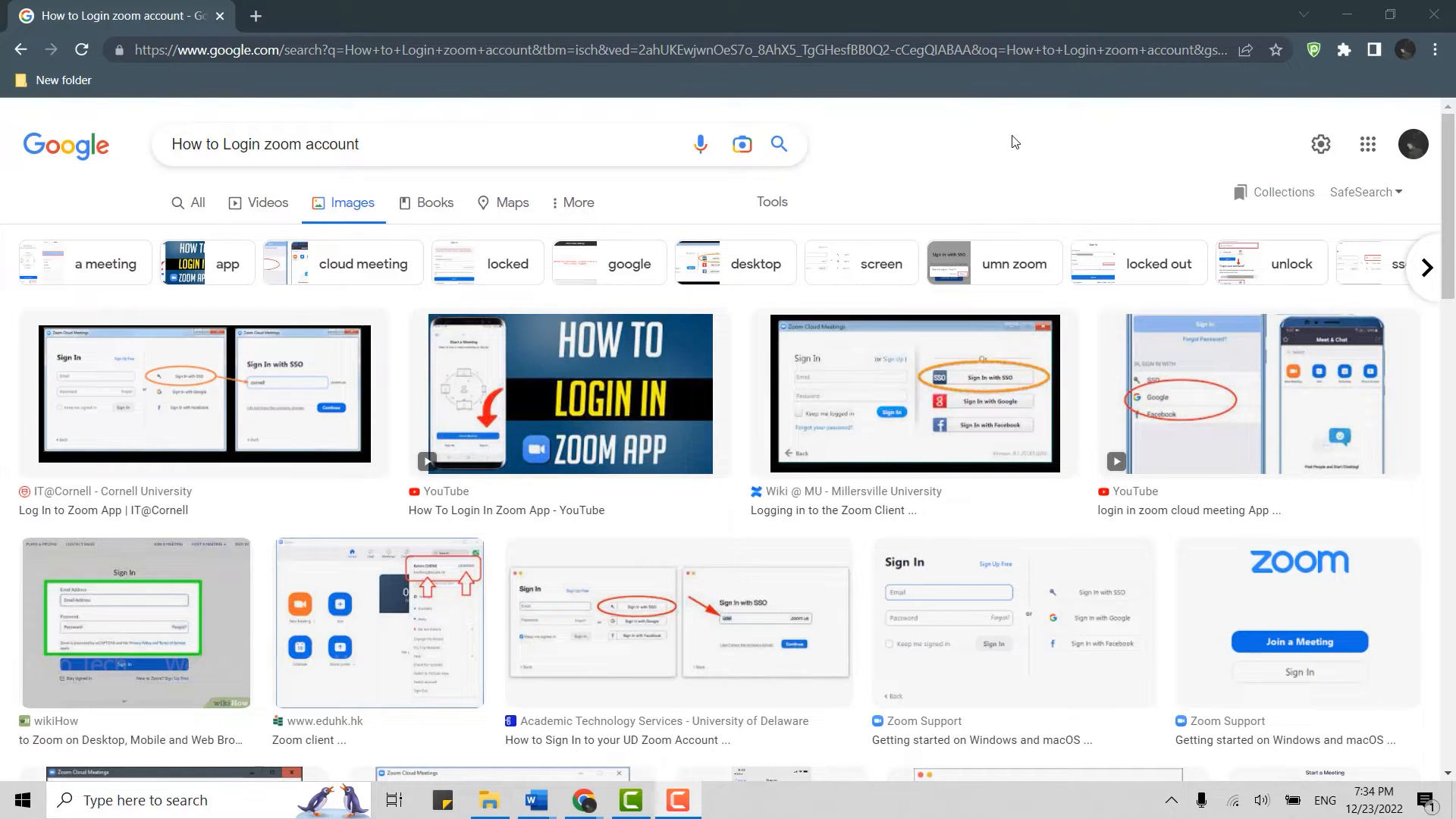
mouse_move(422, 12)
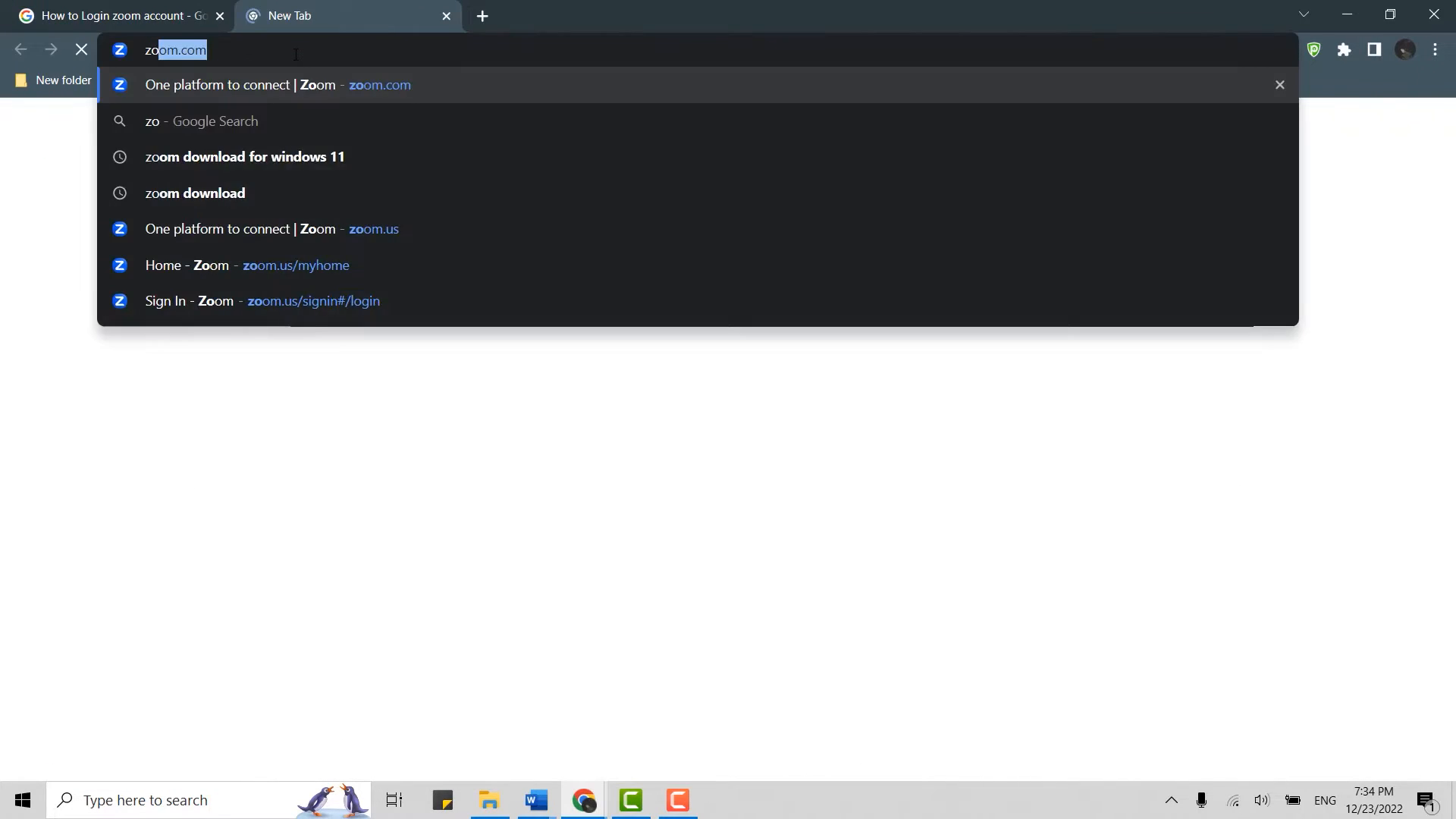
Step: Load the suggested zoom.us site from the address bar
key("Enter")
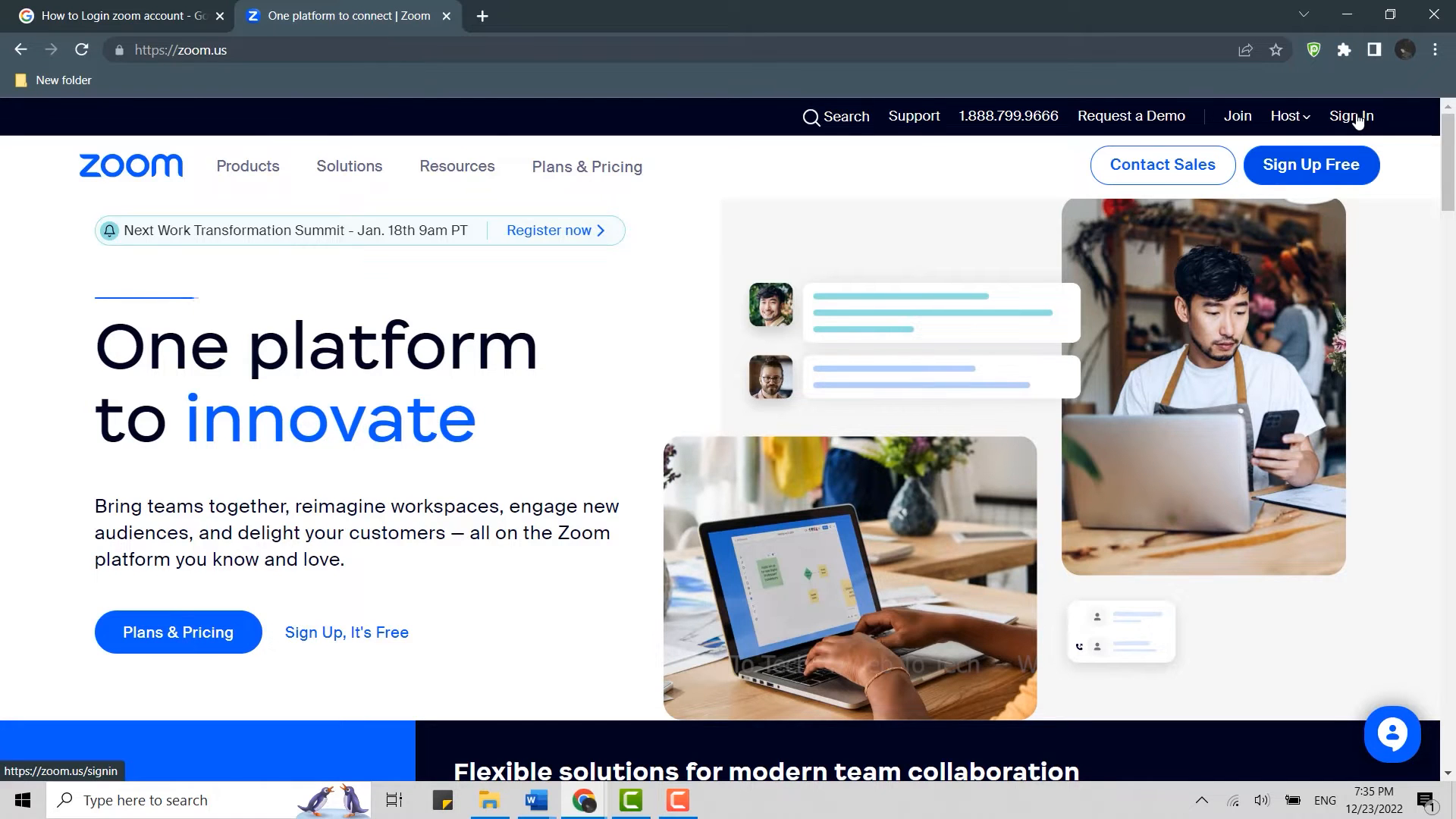
Step: Reach the Sign In page from the Zoom home page header
left_click(1351, 115)
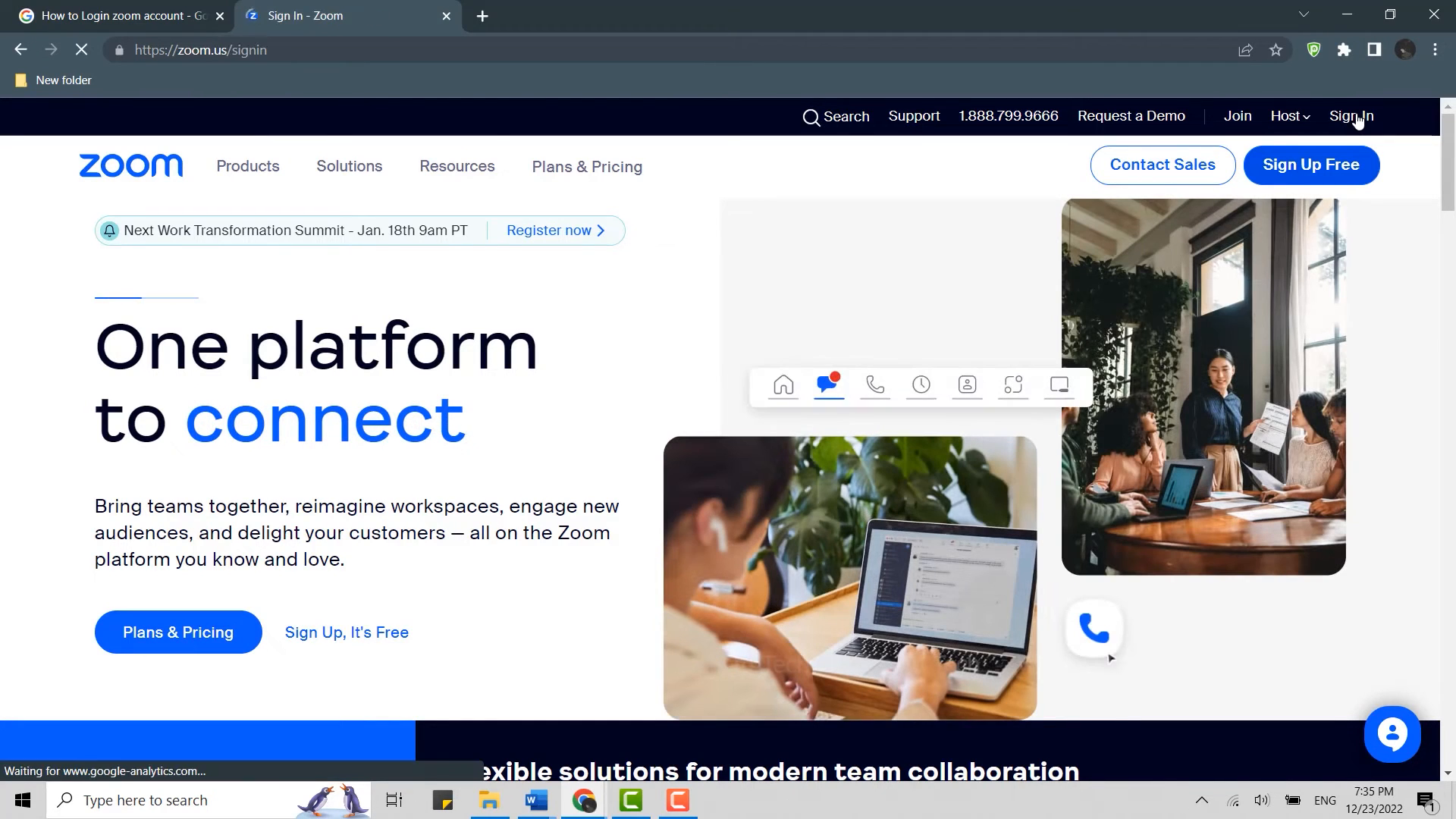
left_click(1351, 115)
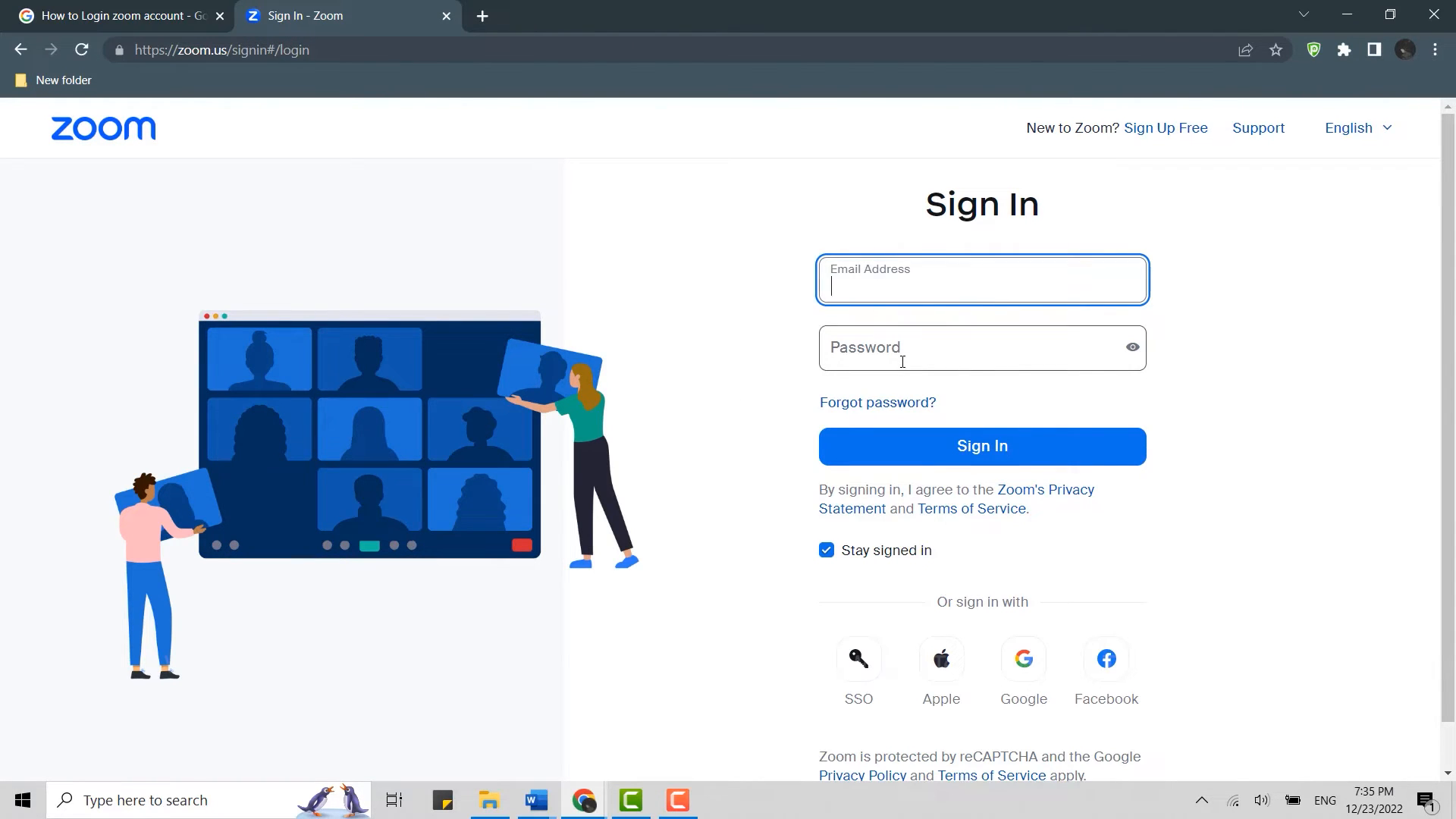
scroll("down", 3)
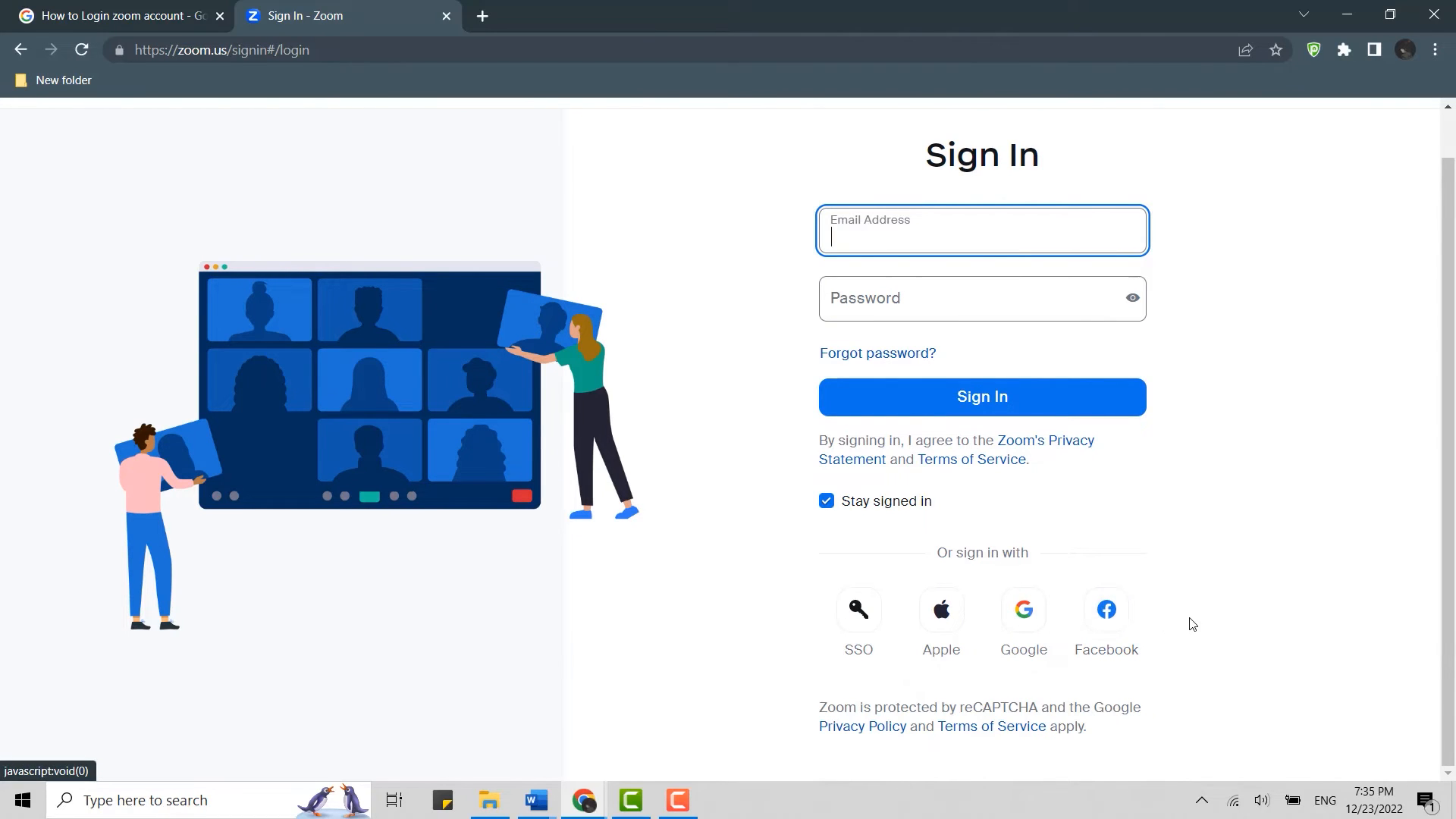
mouse_move(843, 624)
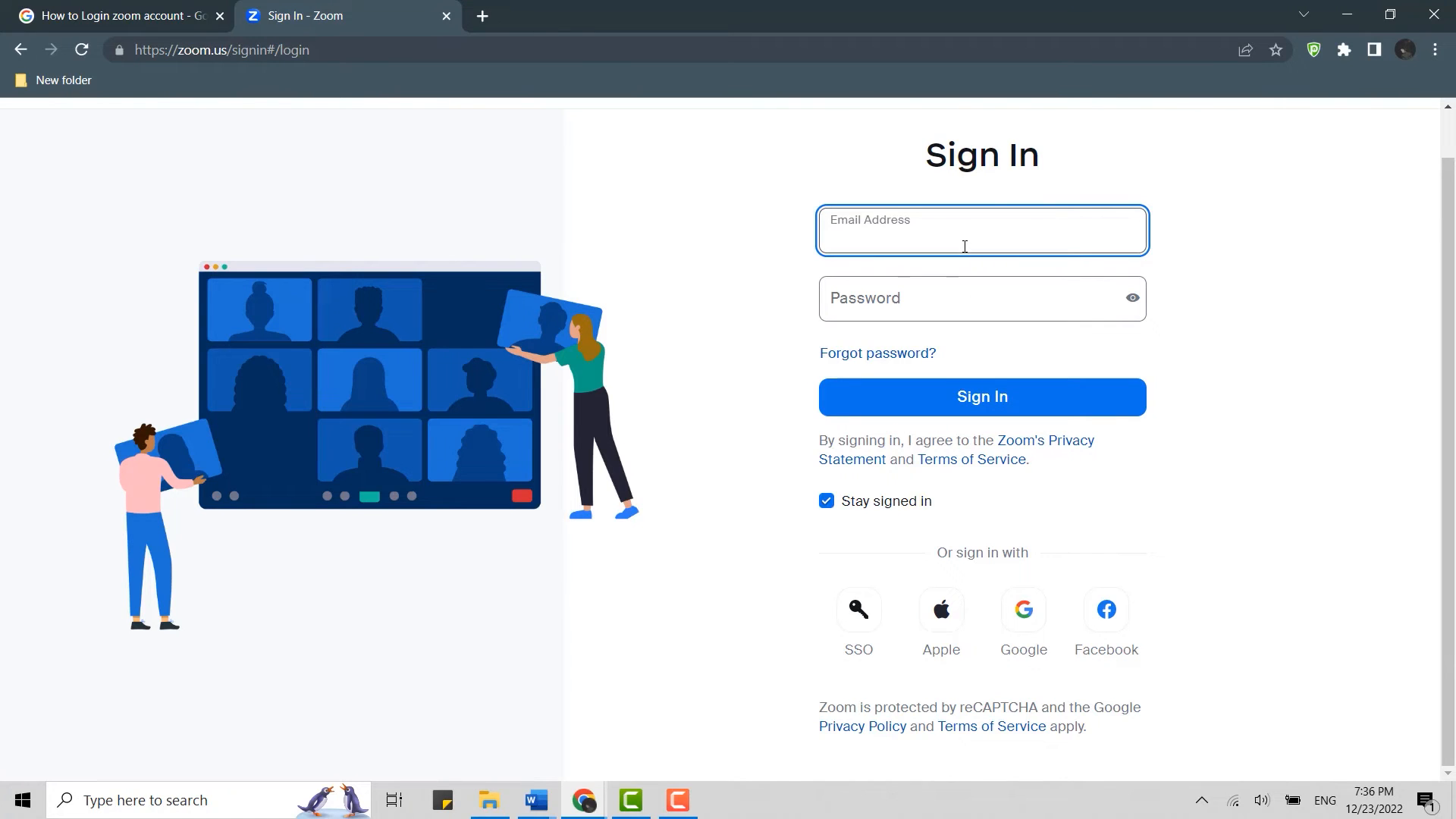
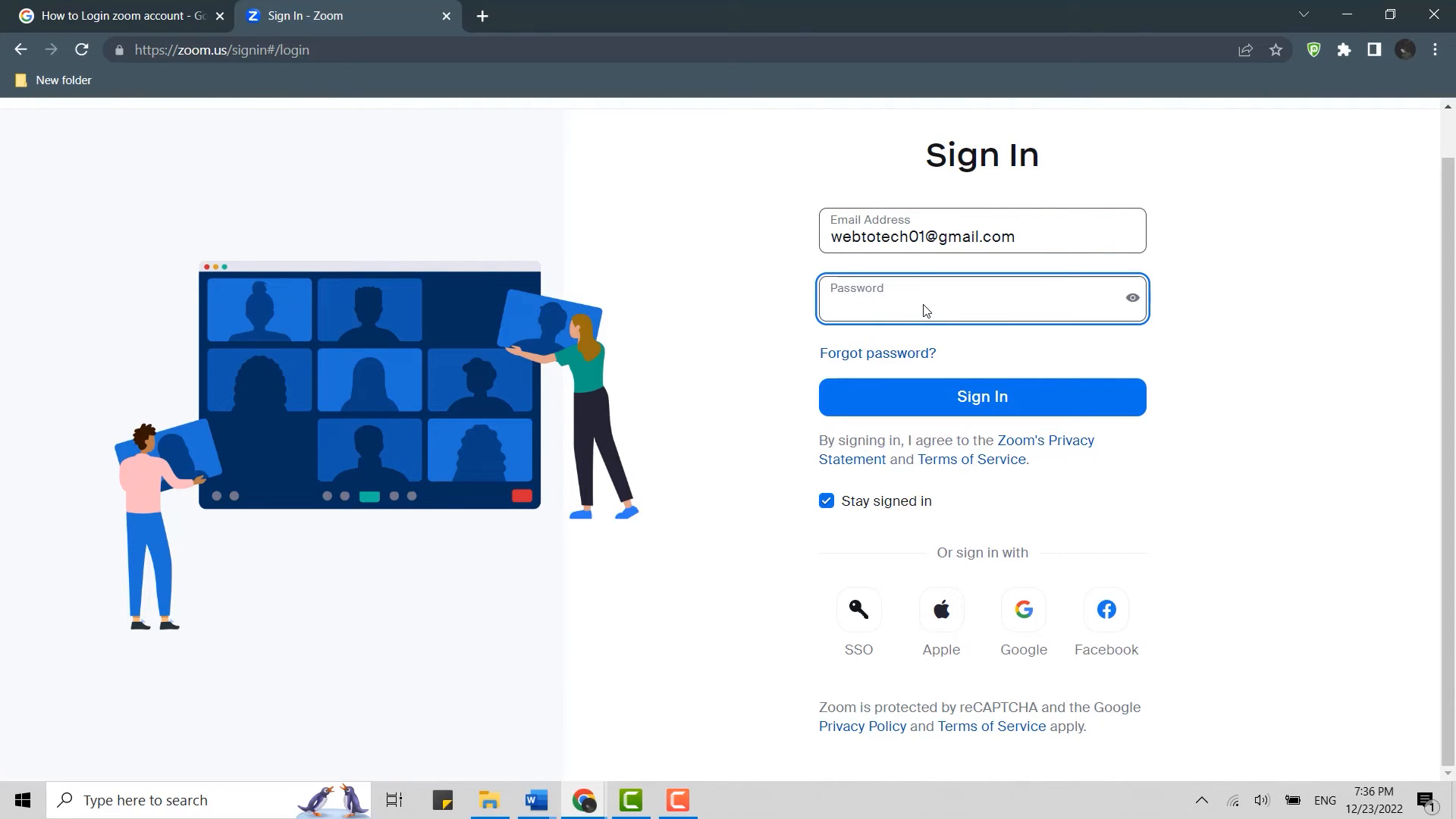
Step: Sign in with the email 'webtotech' and the account password
type("•••••")
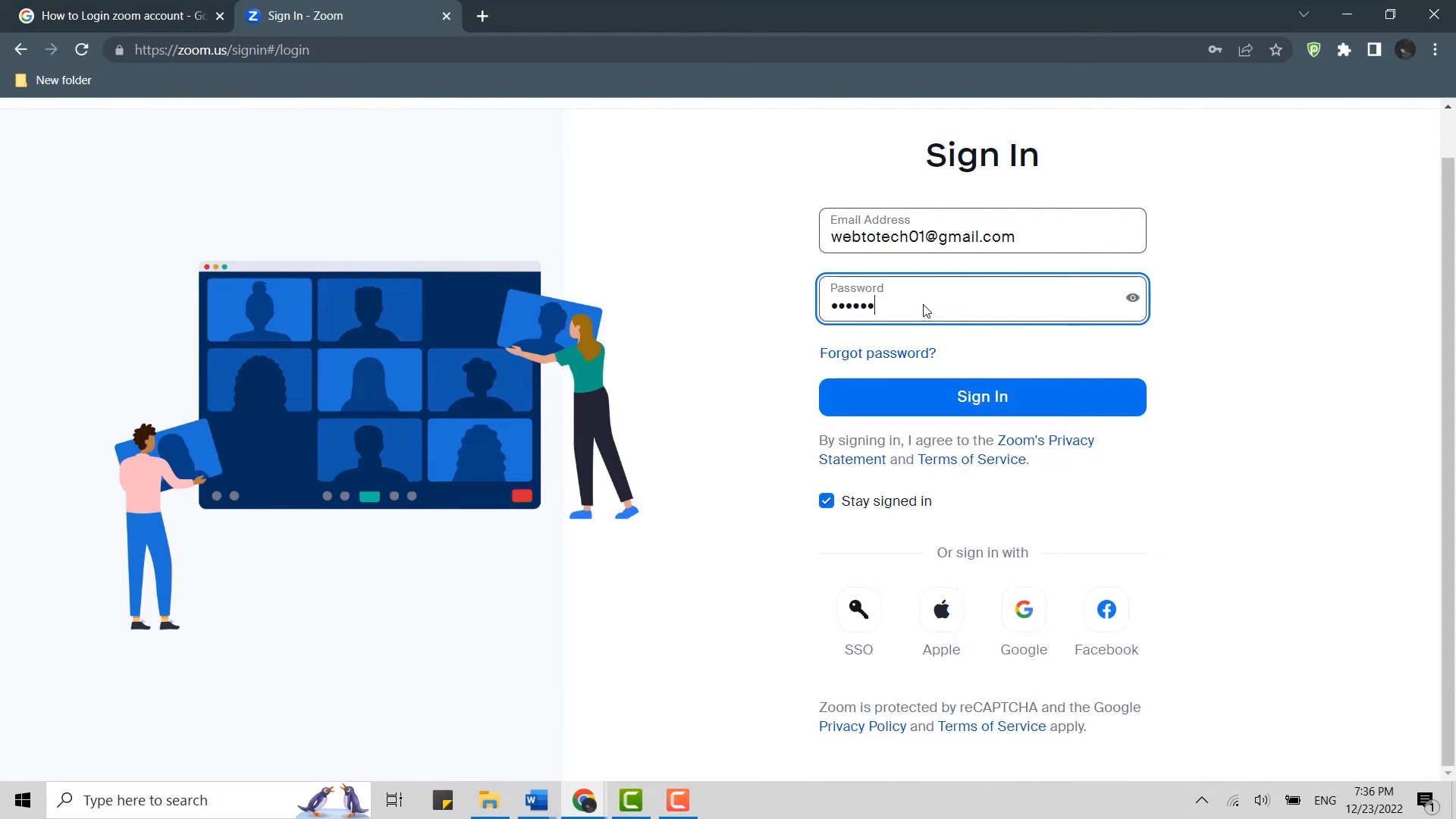
left_click(982, 398)
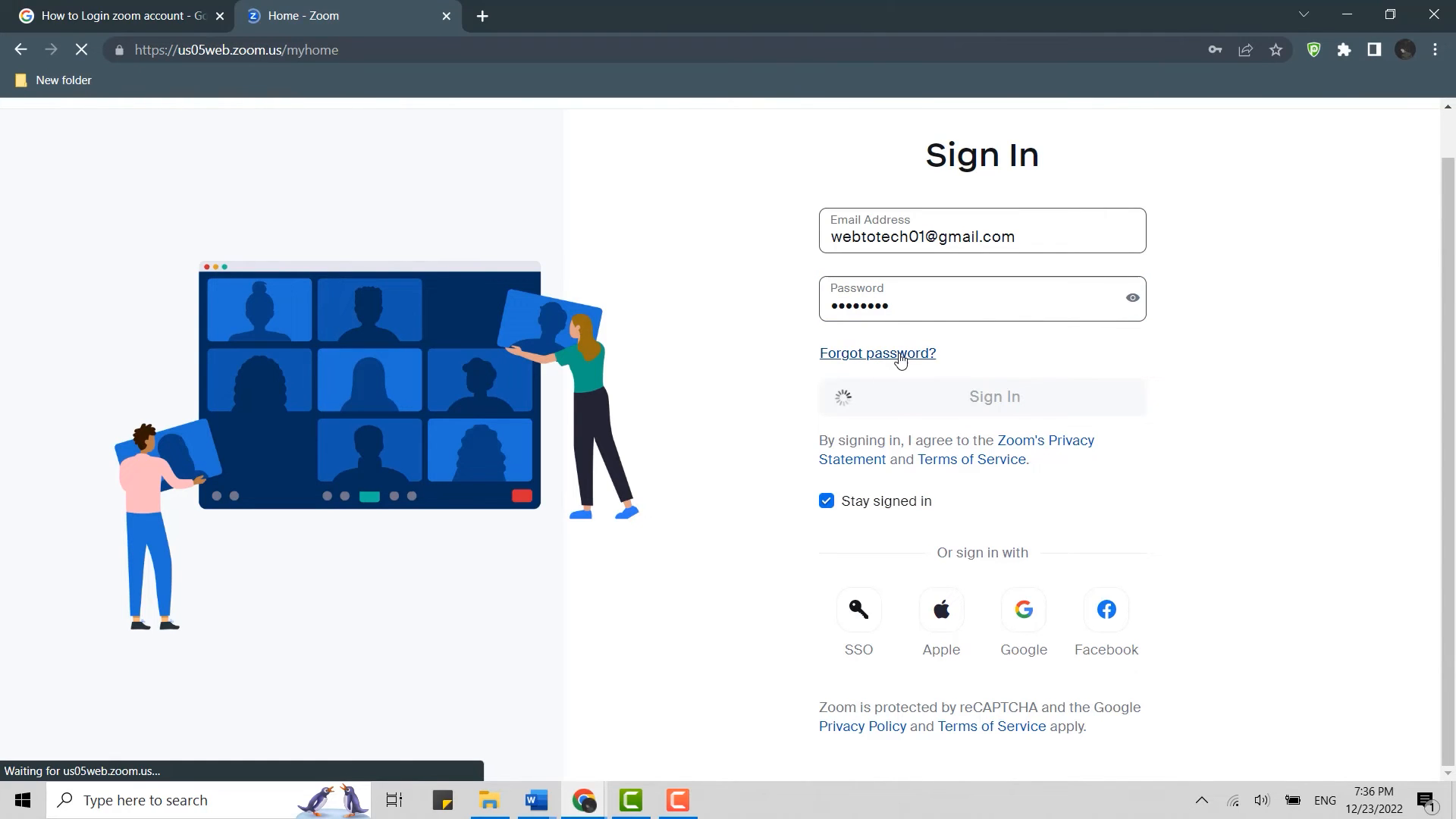
Step: Reveal the signed-in account's details from the profile avatar on the home page
left_click(982, 397)
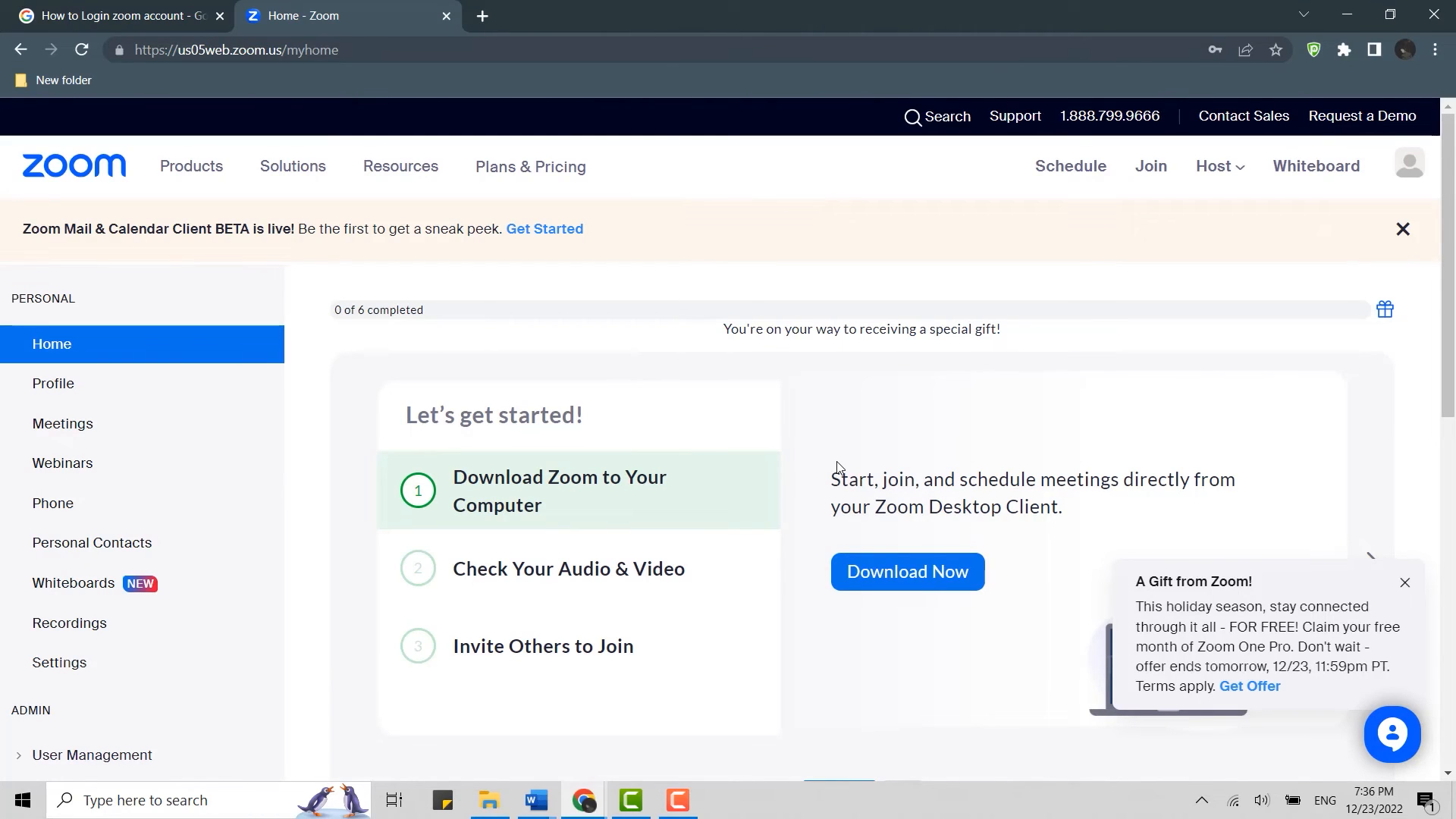
mouse_move(831, 470)
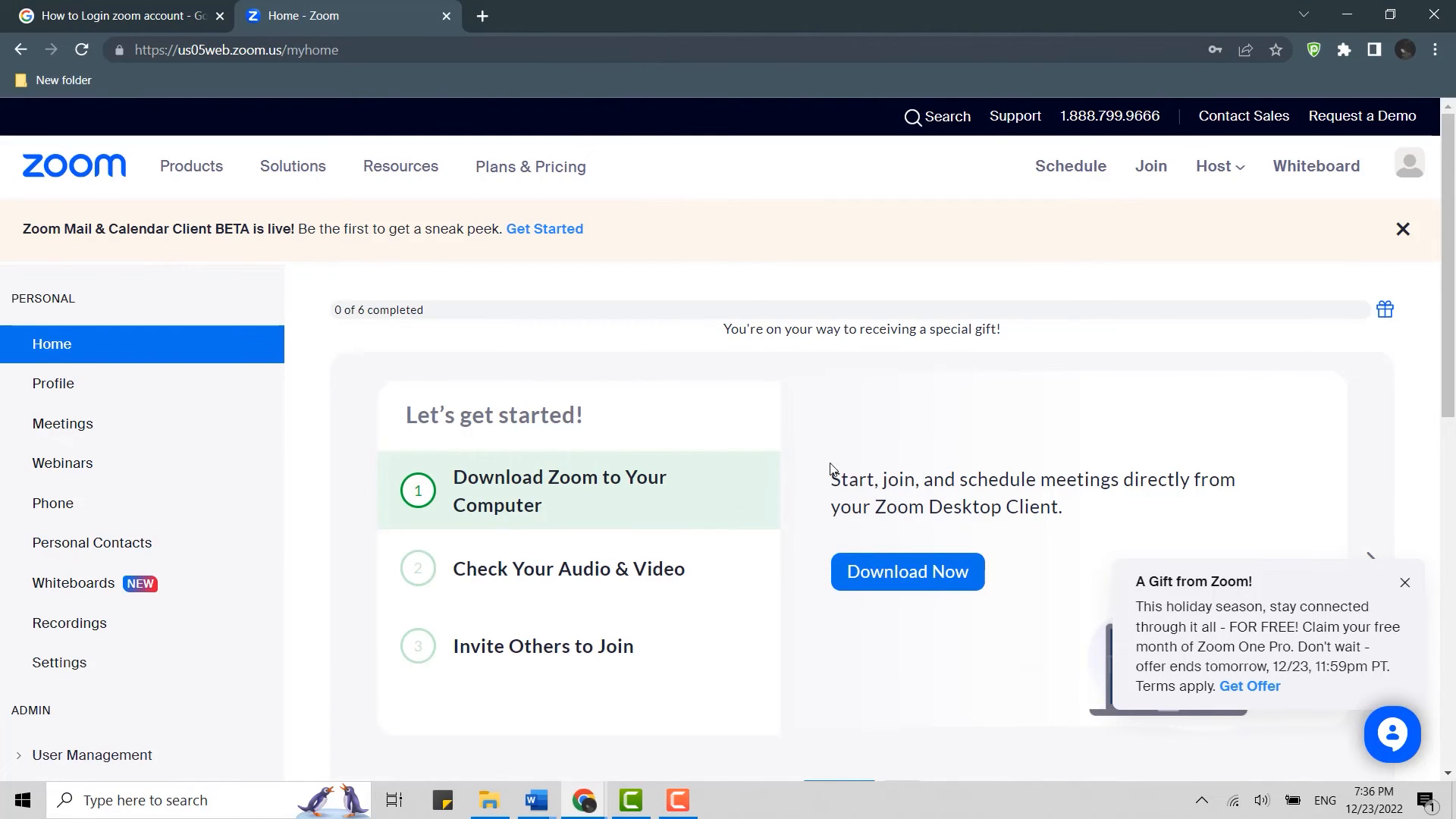
mouse_move(1303, 319)
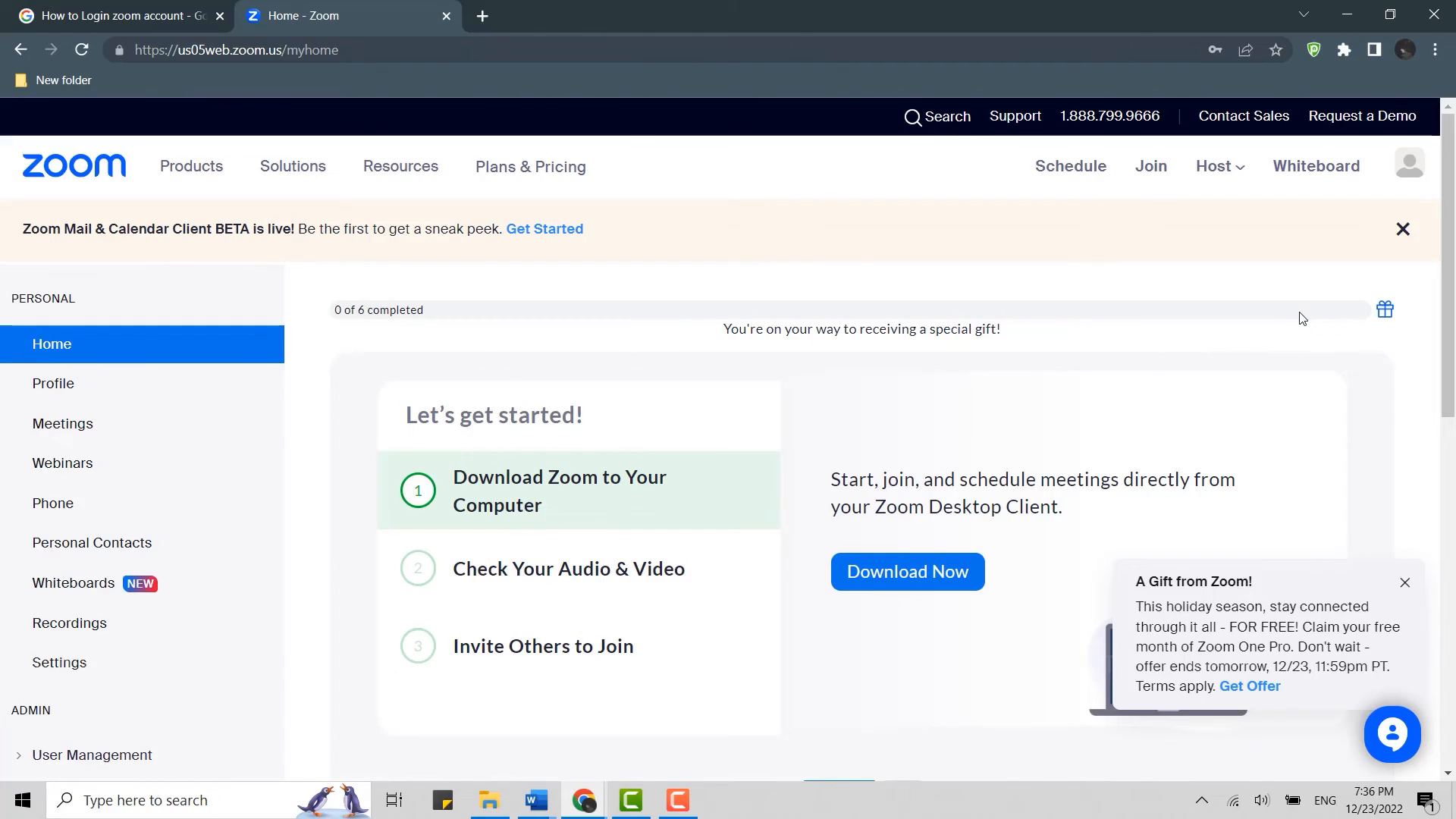
mouse_move(1329, 254)
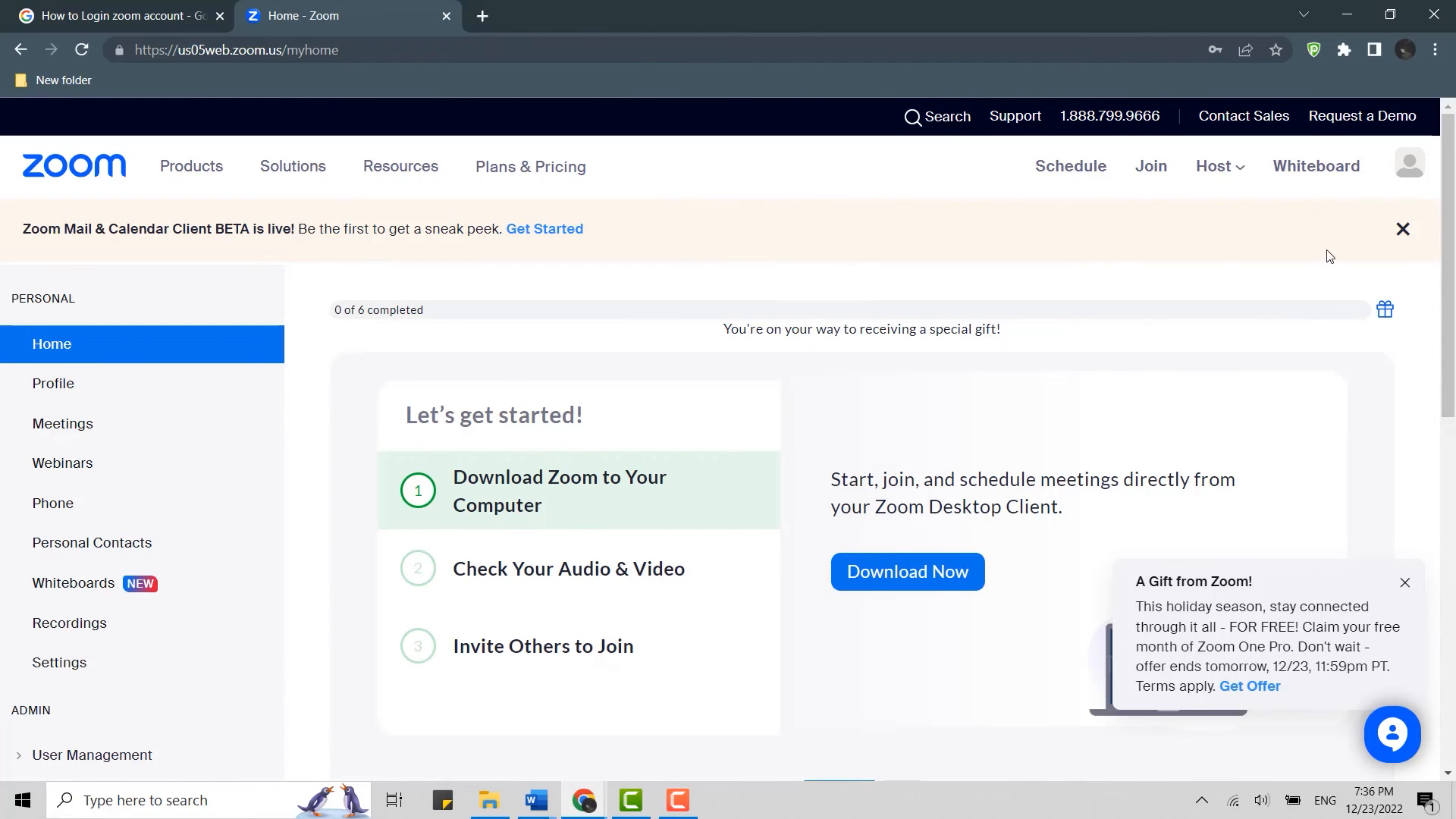
left_click(1408, 162)
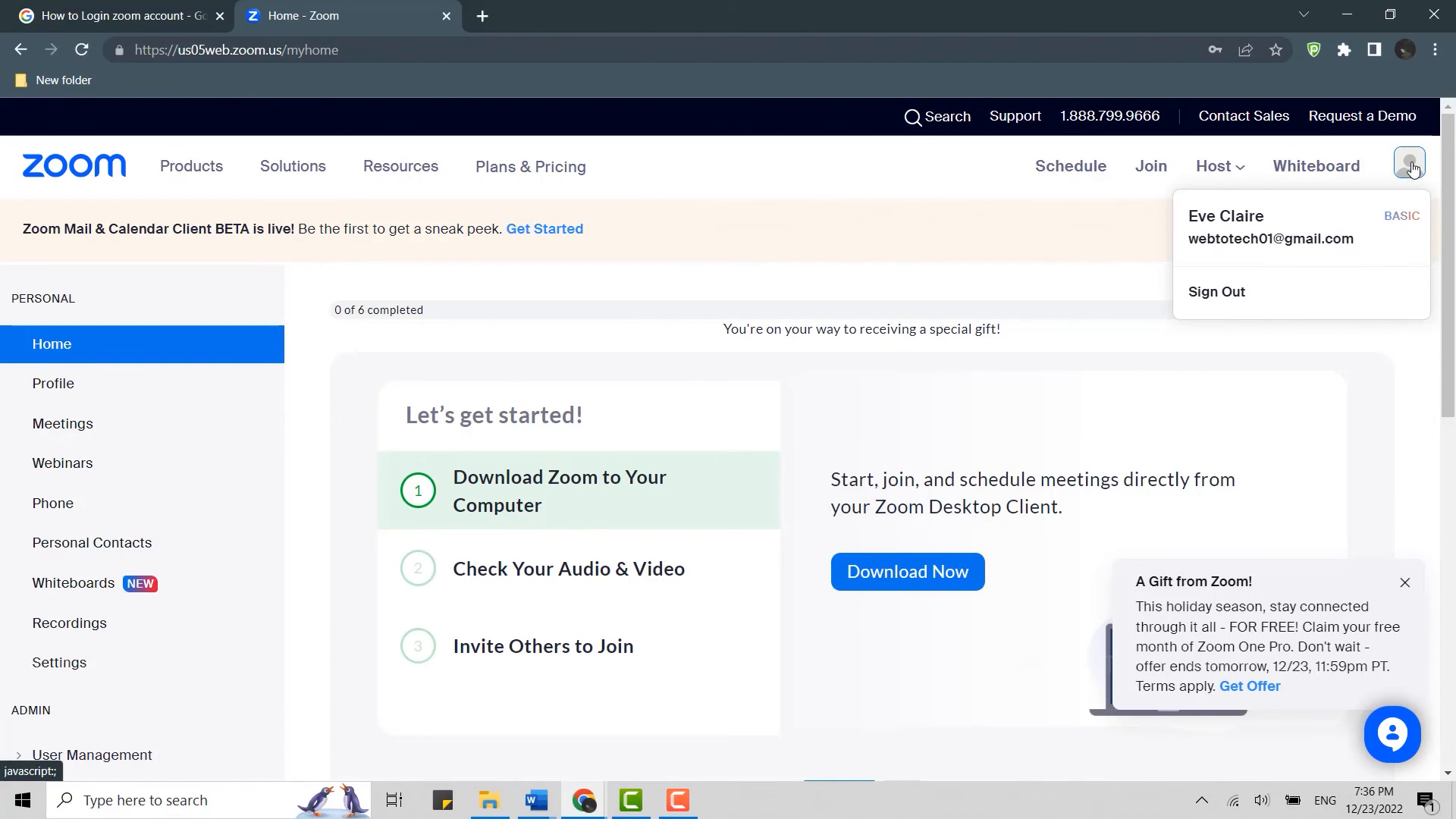